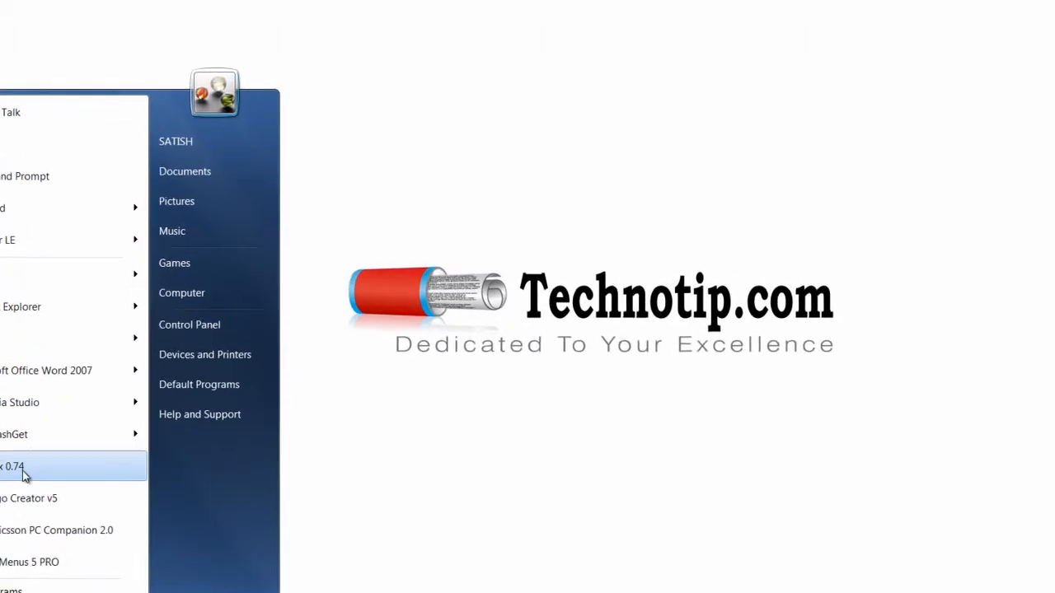
# - Launch DOSBox, mount "C:/DOSFOLDER" as drive C, and change into the Turbo C directory
pyautogui.click(16, 466)
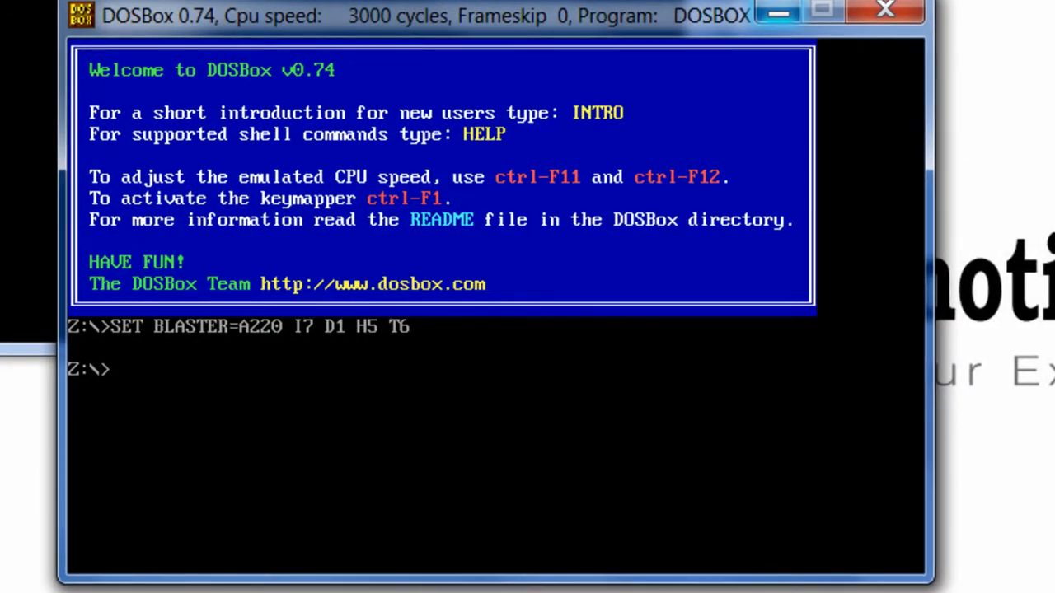
pyautogui.write('mount c "C:/')
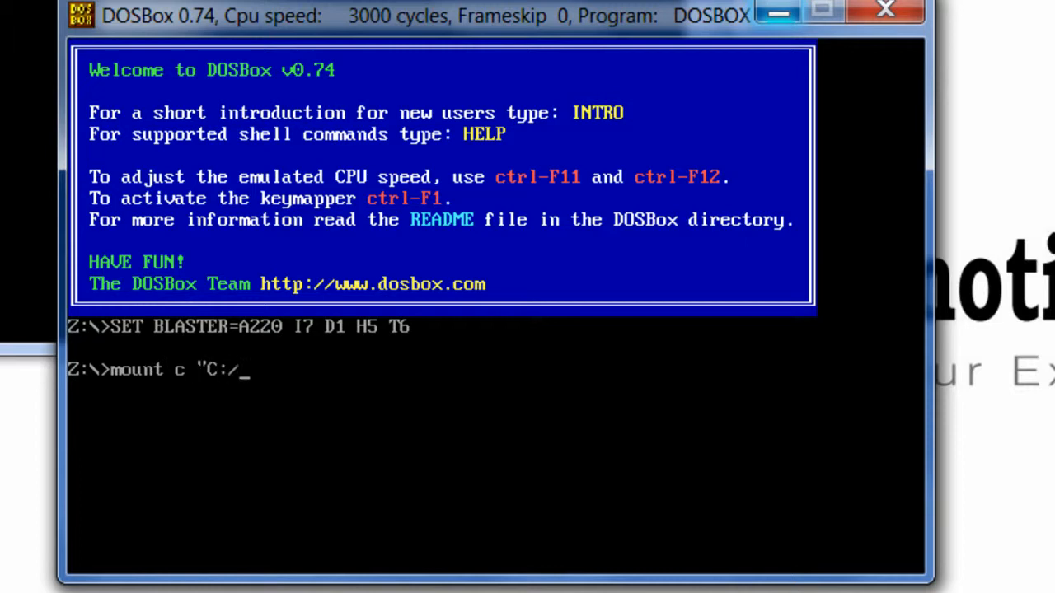
pyautogui.write('DOSFOLDER"')
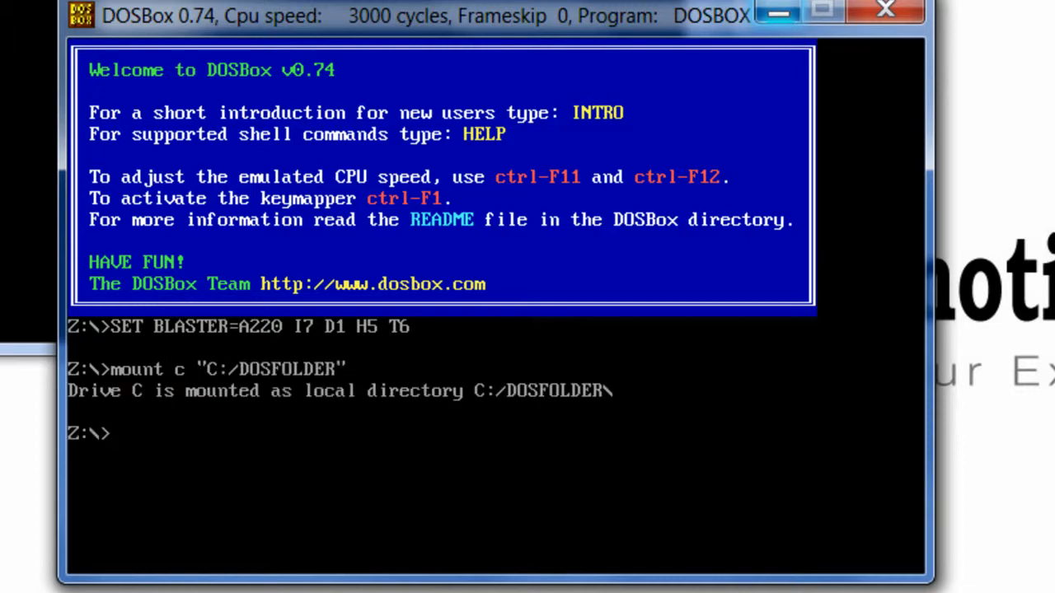
pyautogui.write('cd t')
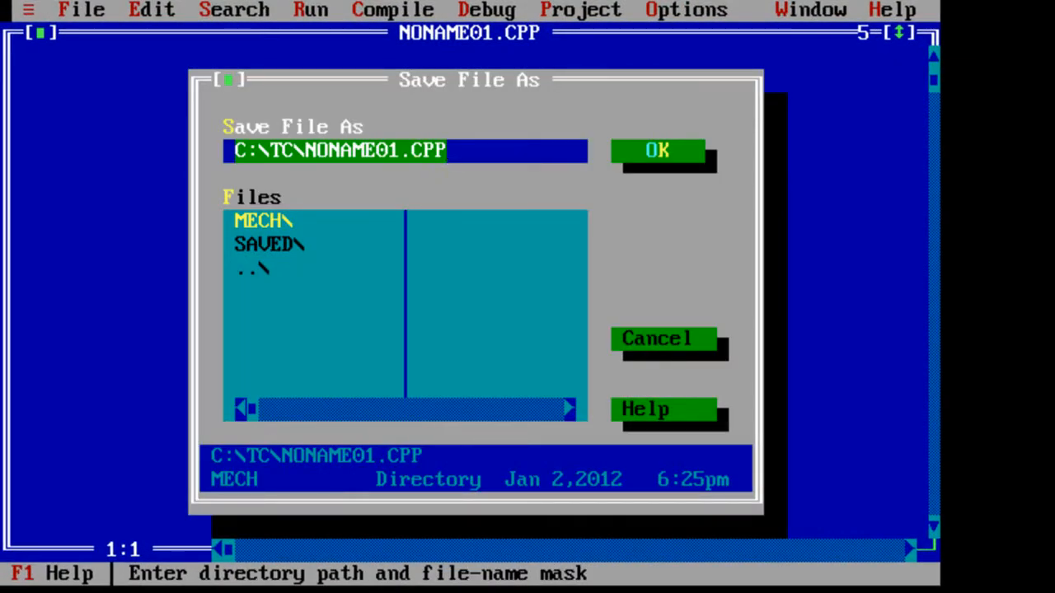
# - Enter the SAVED folder and save the empty program there as ADD.CPP
pyautogui.doubleClick(266, 244)
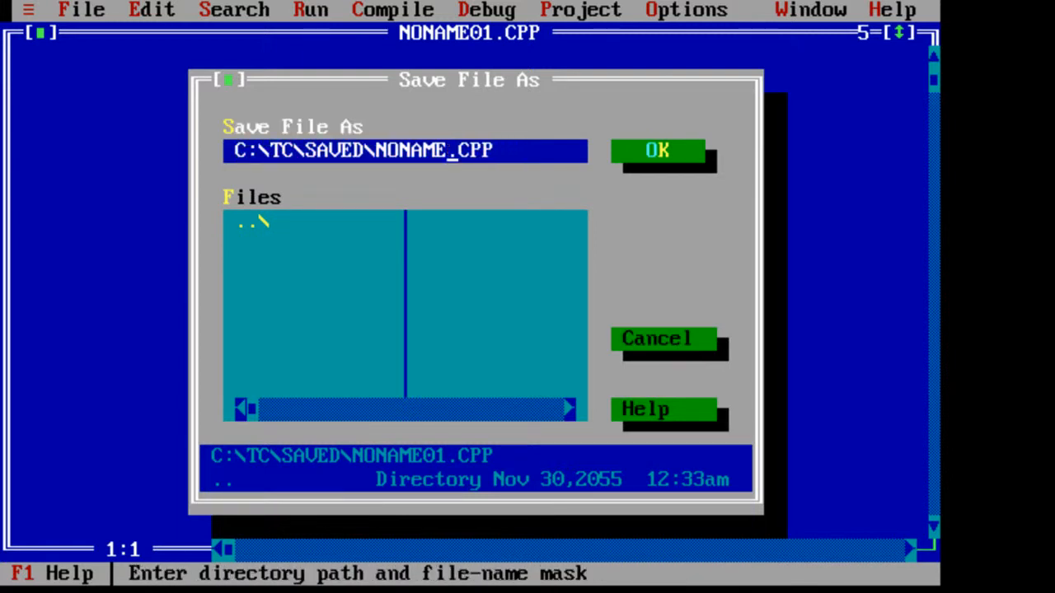
pyautogui.click(656, 150)
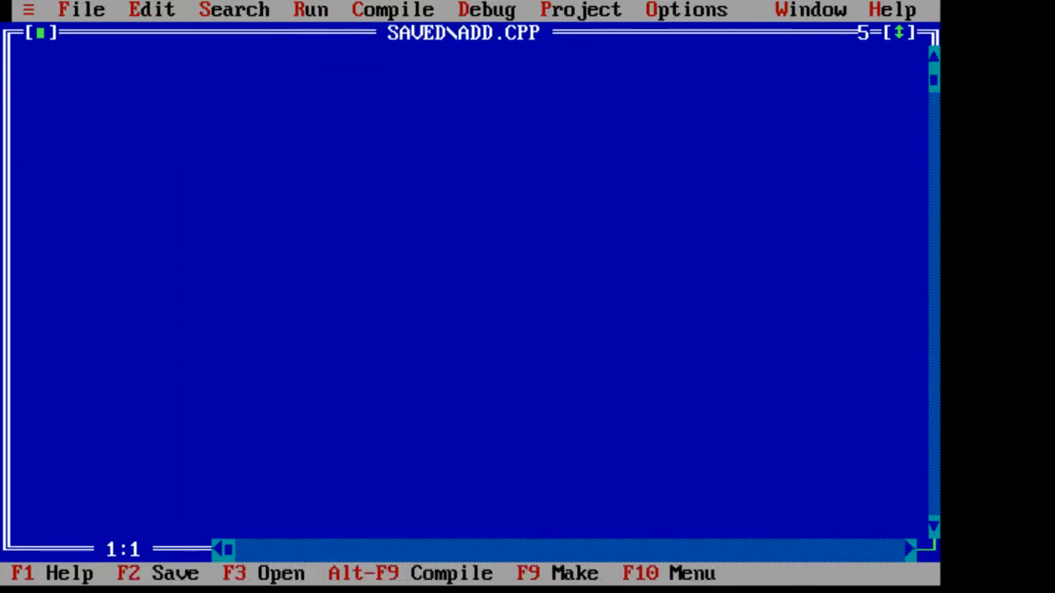
# - Type the #include lines, void main() with int a, b;, clrscr(), and cout<<"Enter two no\n"
pyautogui.write('#include<iostream.h>')
pyautogui.click(468, 127)
pyautogui.write('voi')
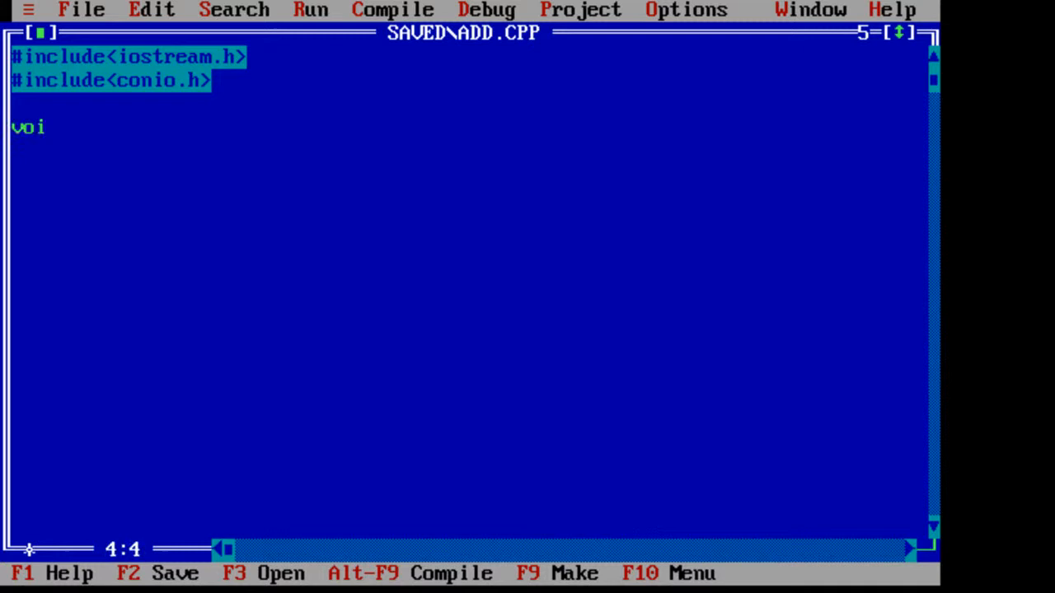
pyautogui.write('d main()')
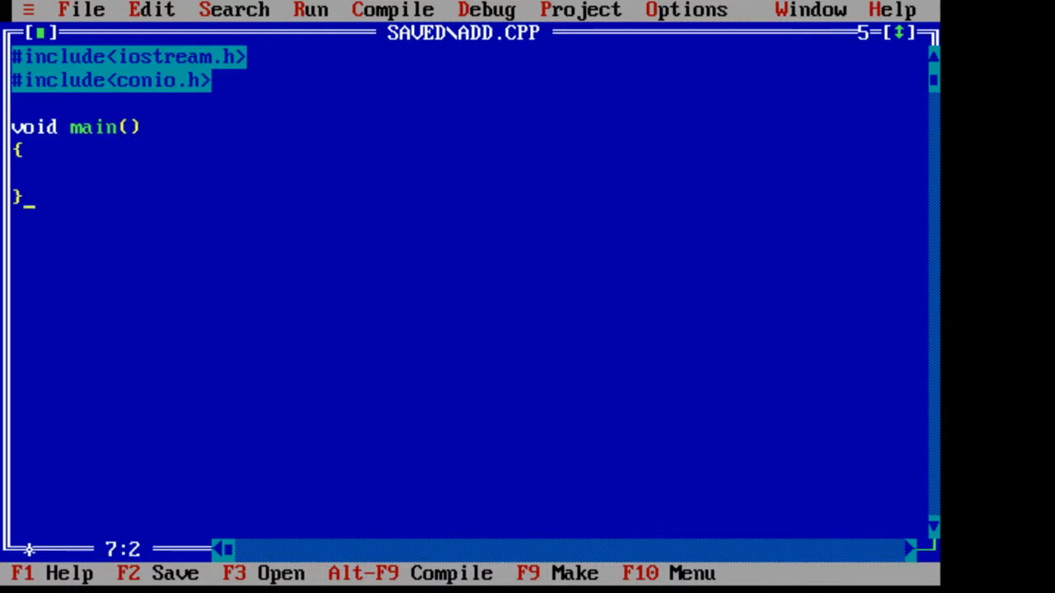
pyautogui.write('int a')
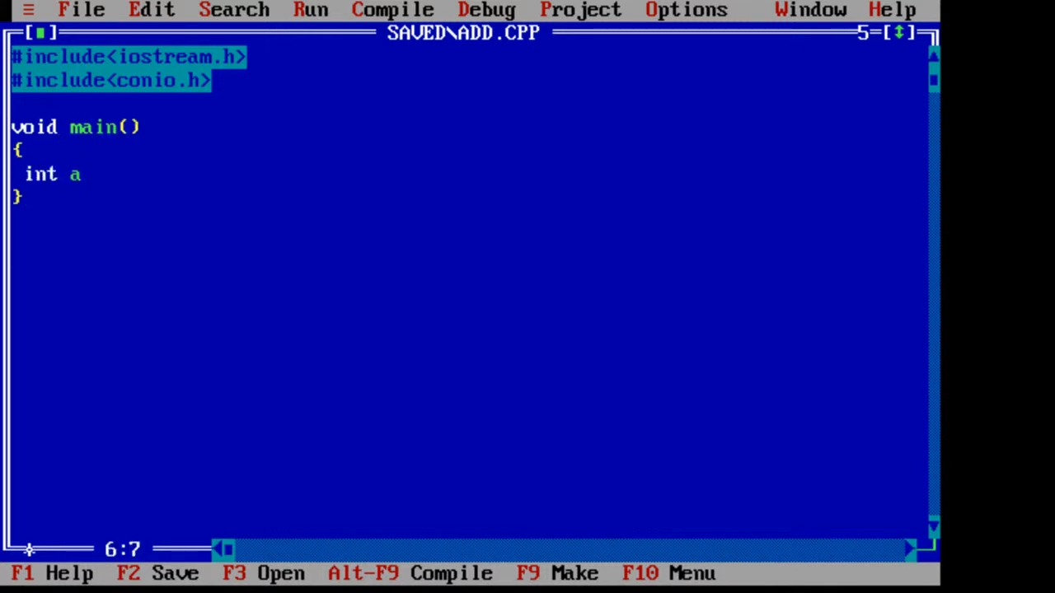
pyautogui.write(', b;')
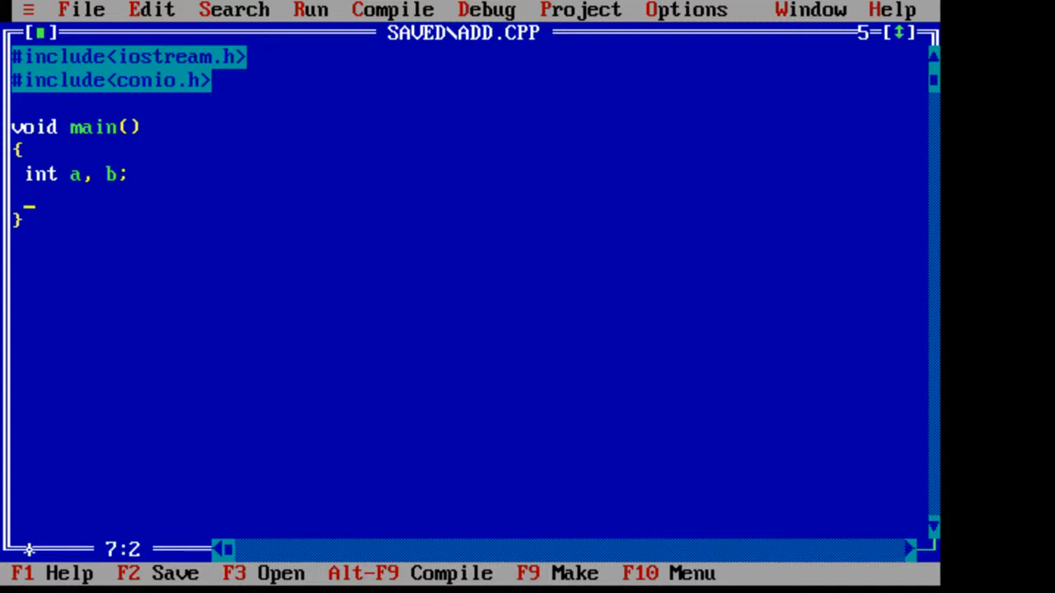
pyautogui.write('clrscr();')
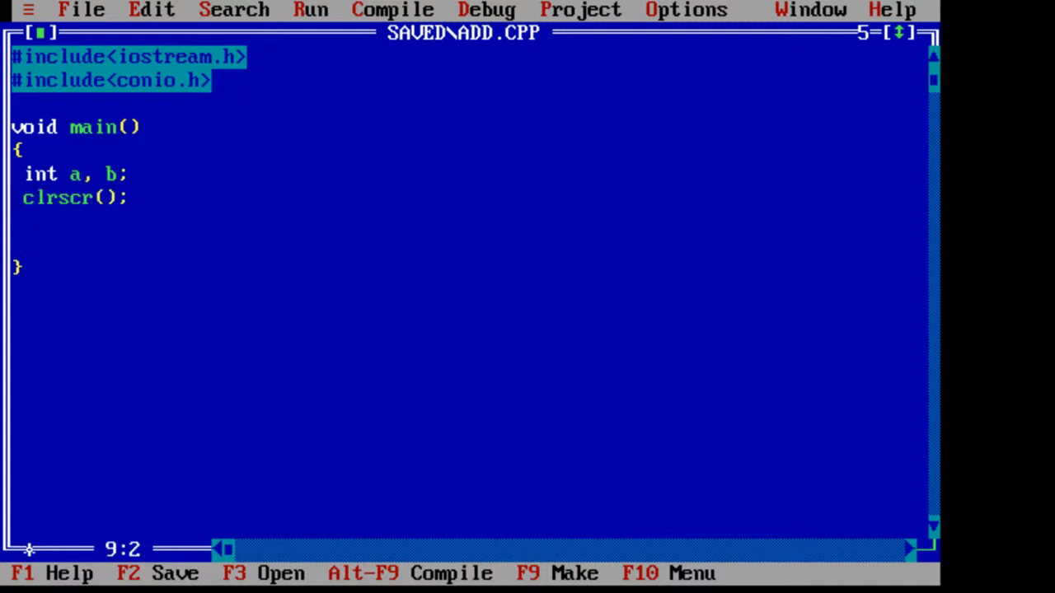
pyautogui.write('cout<')
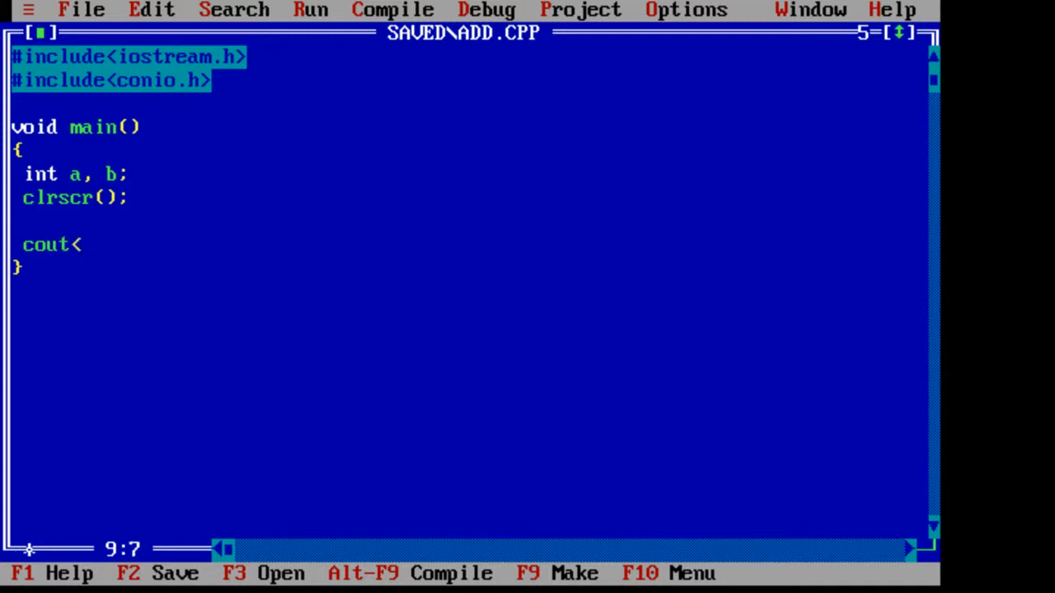
pyautogui.write('<"Enter two nu')
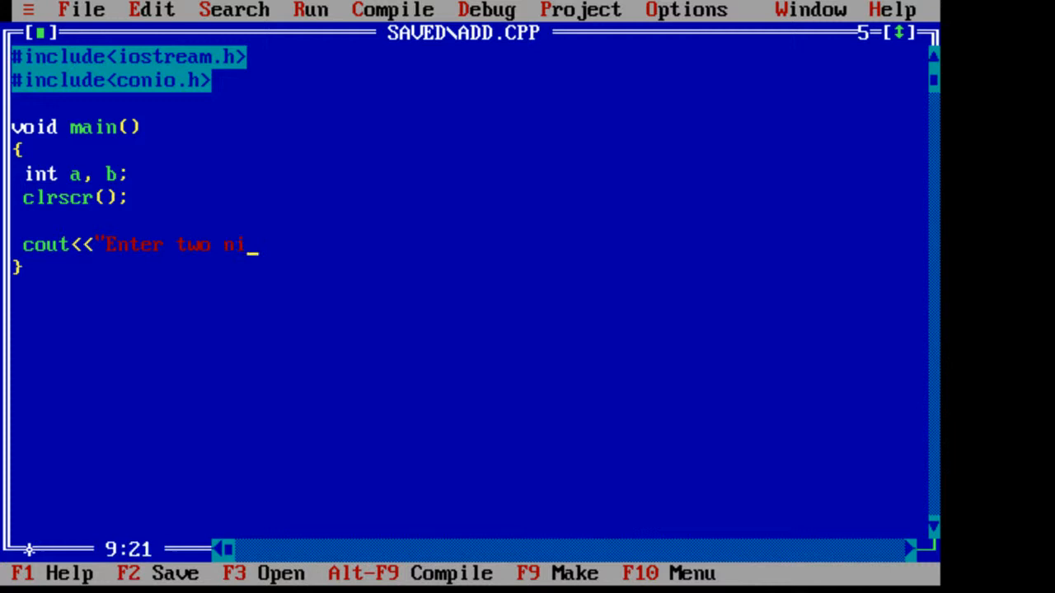
pyautogui.write('o\\n";')
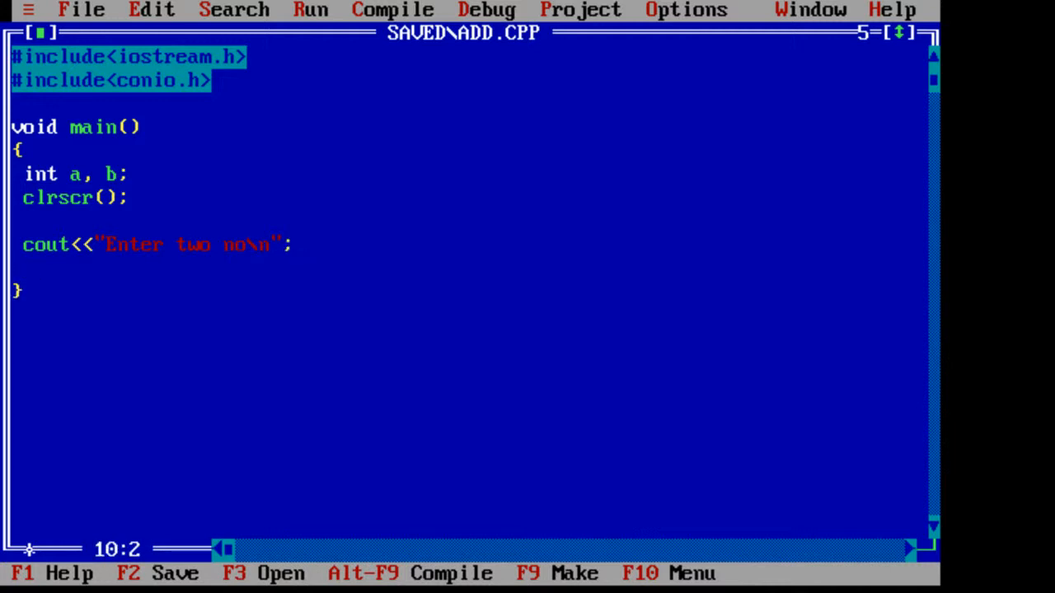
# - Add cin>>a>>b; and int sum = a + b; to main()
pyautogui.write('cin>>')
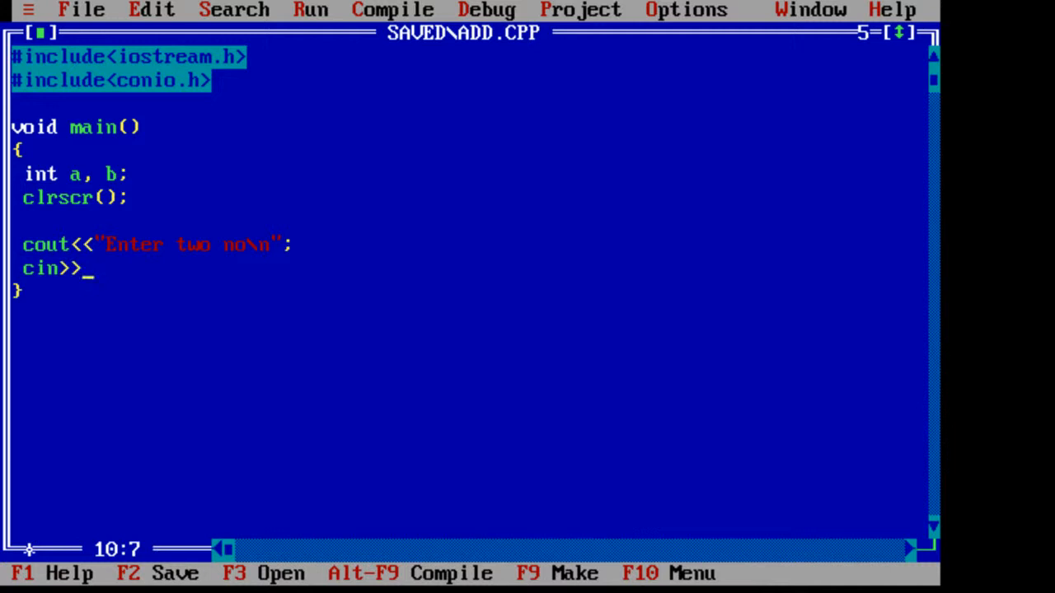
pyautogui.write('a>>b;')
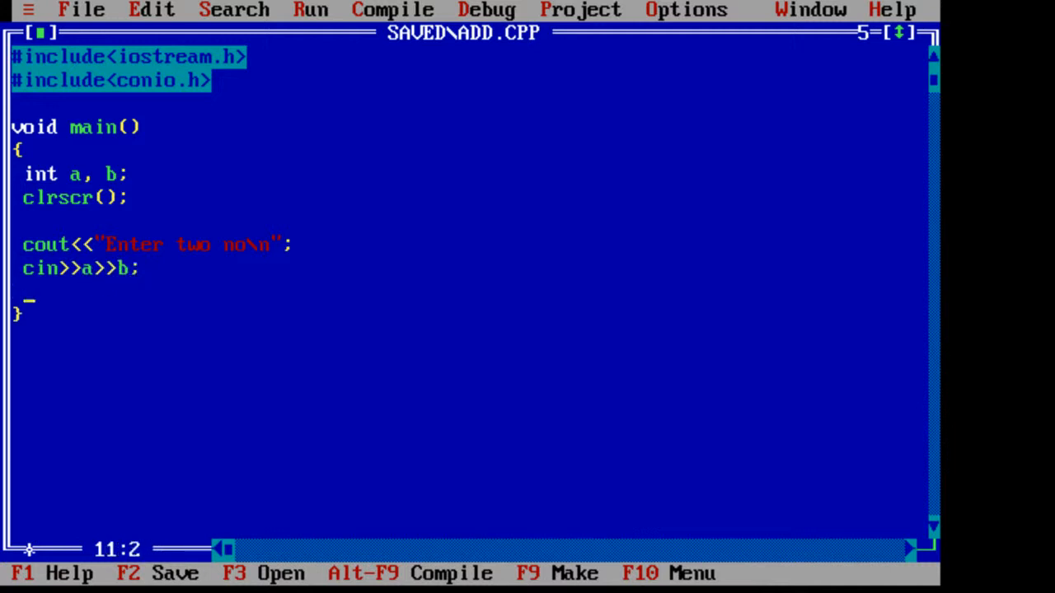
pyautogui.write('int sum = a')
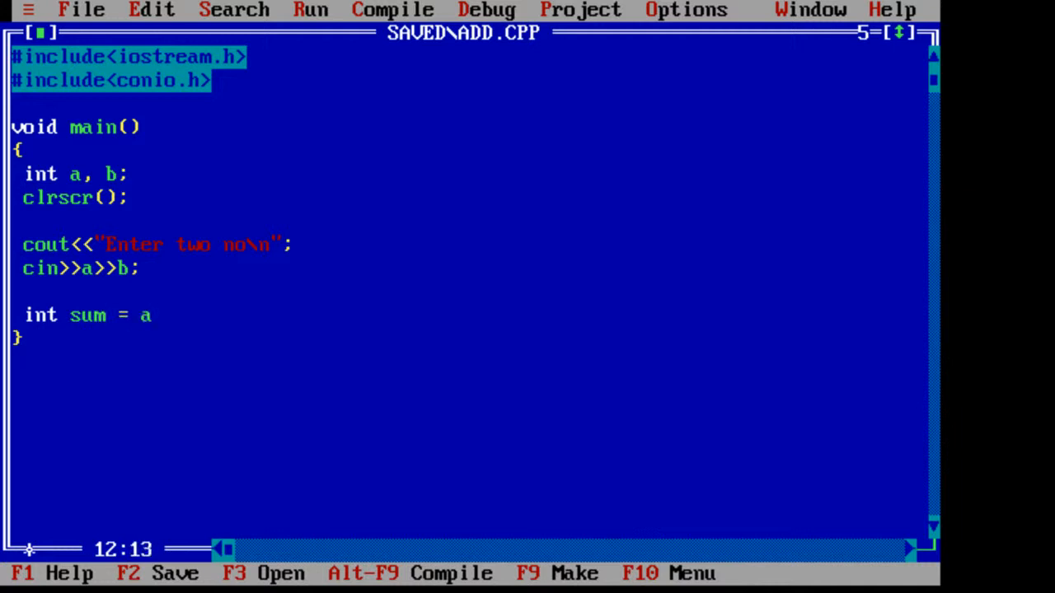
pyautogui.write('+ b;')
pyautogui.write('cou')
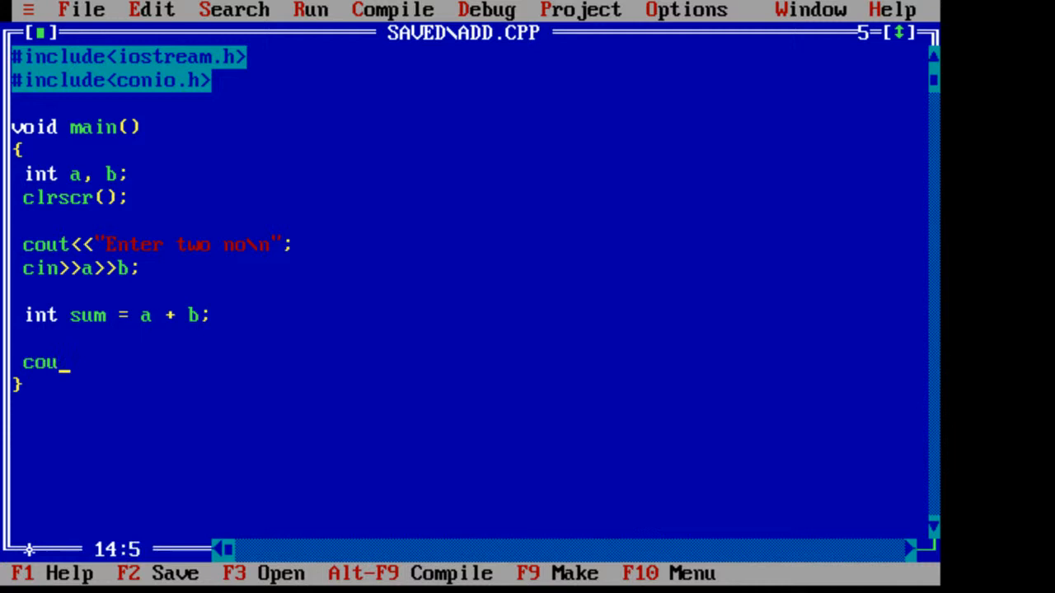
# - Print the result with cout<<endl<<"Sum is: "<<sum; and finish with getch();
pyautogui.write('t<<')
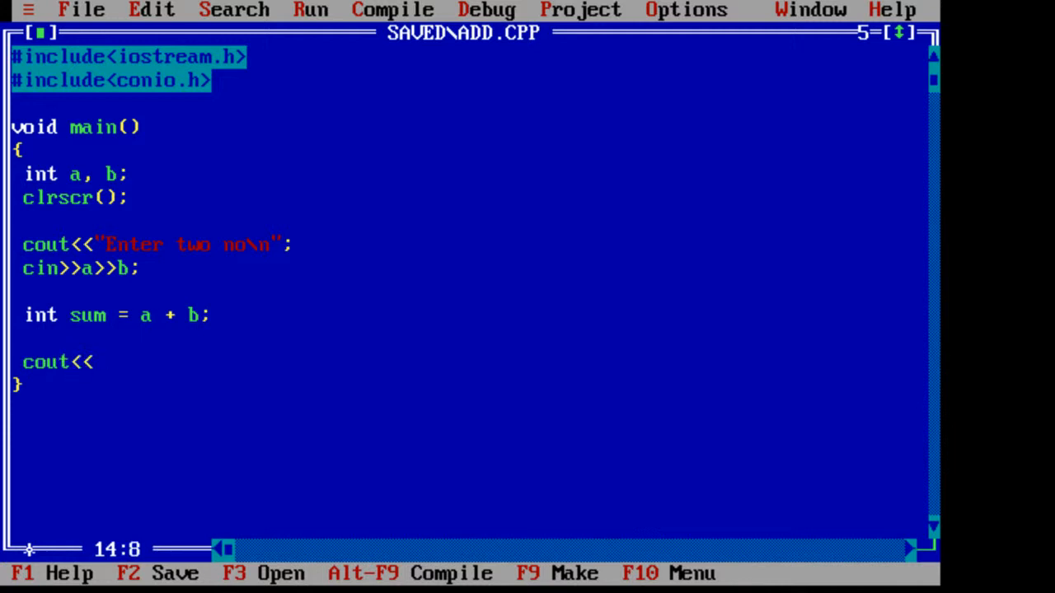
pyautogui.write('endl')
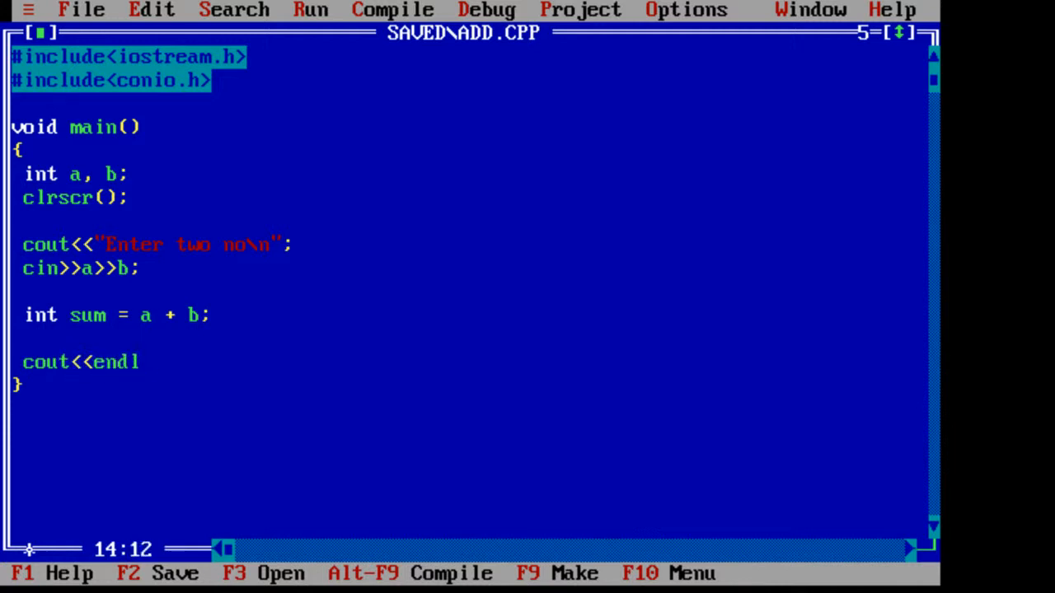
pyautogui.write('<<"Sum is')
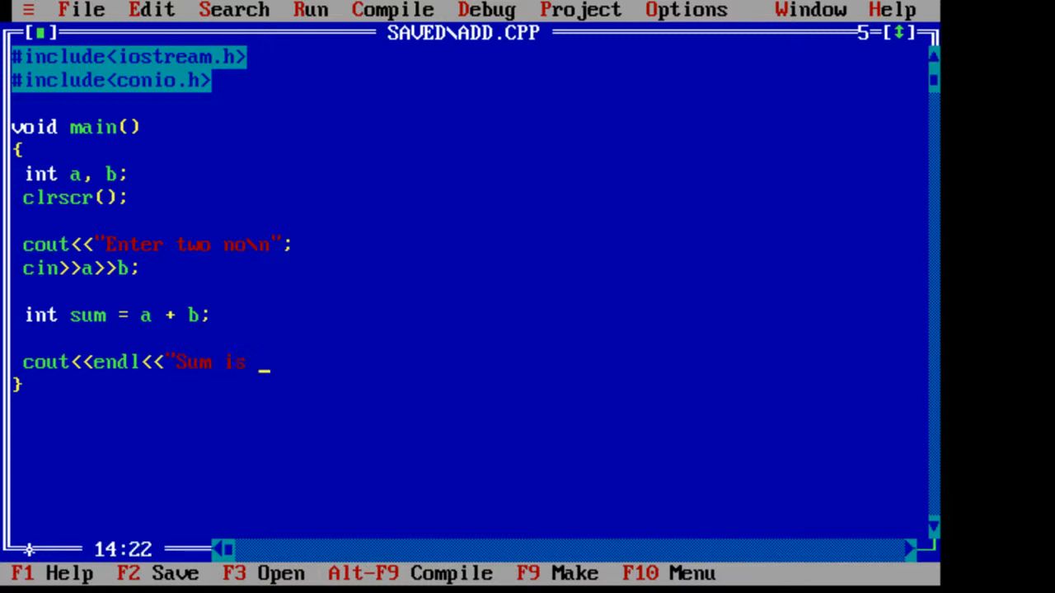
pyautogui.write(': "<<')
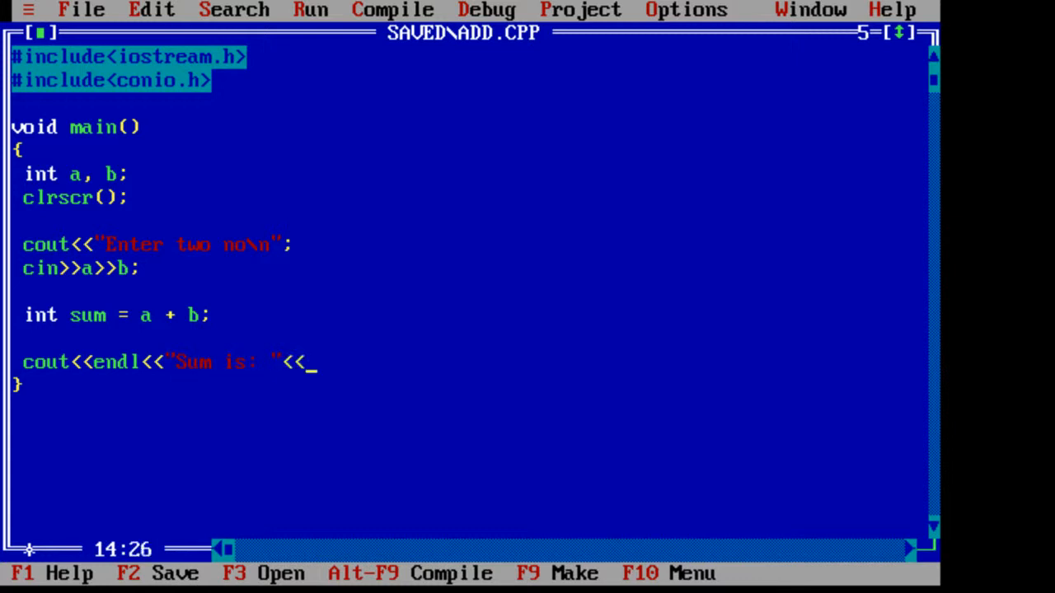
pyautogui.write('sum;')
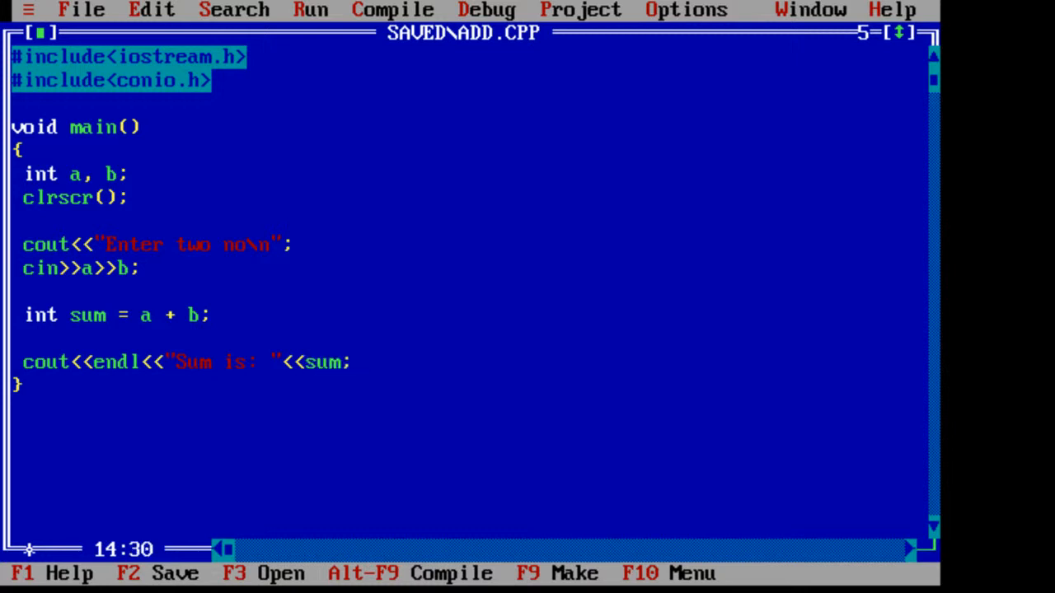
pyautogui.write('getch(')
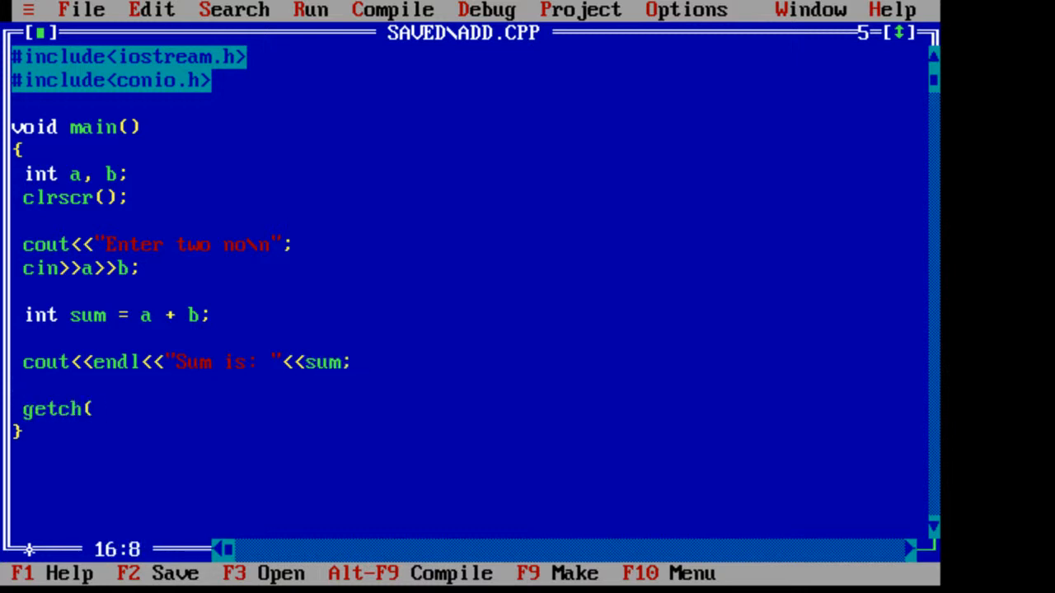
pyautogui.write(');')
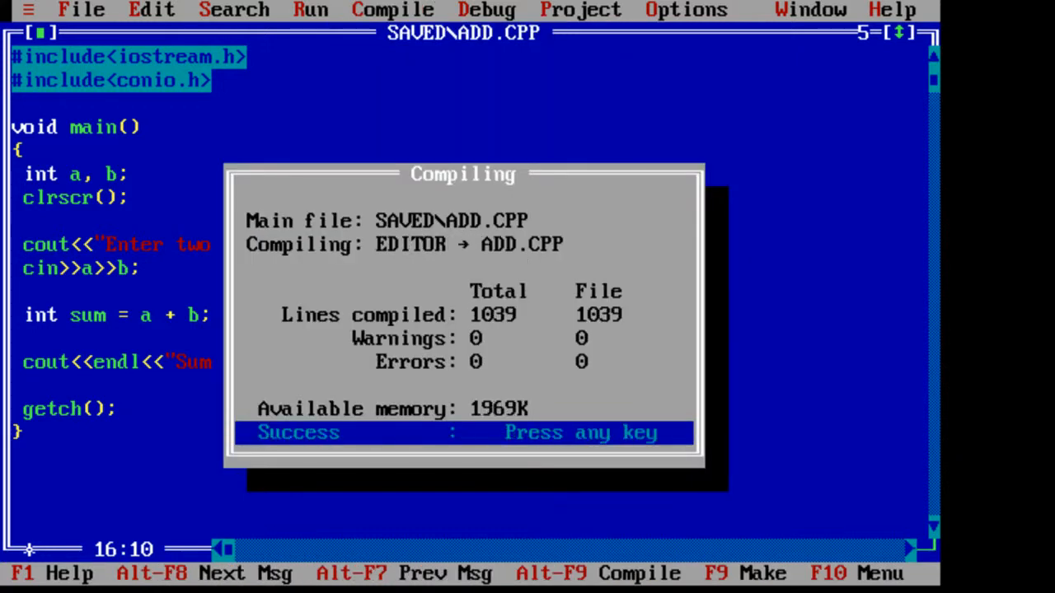
# - Compile and run ADD.CPP with inputs 10 and 20, then run it again from the Run menu
pyautogui.press('enter')
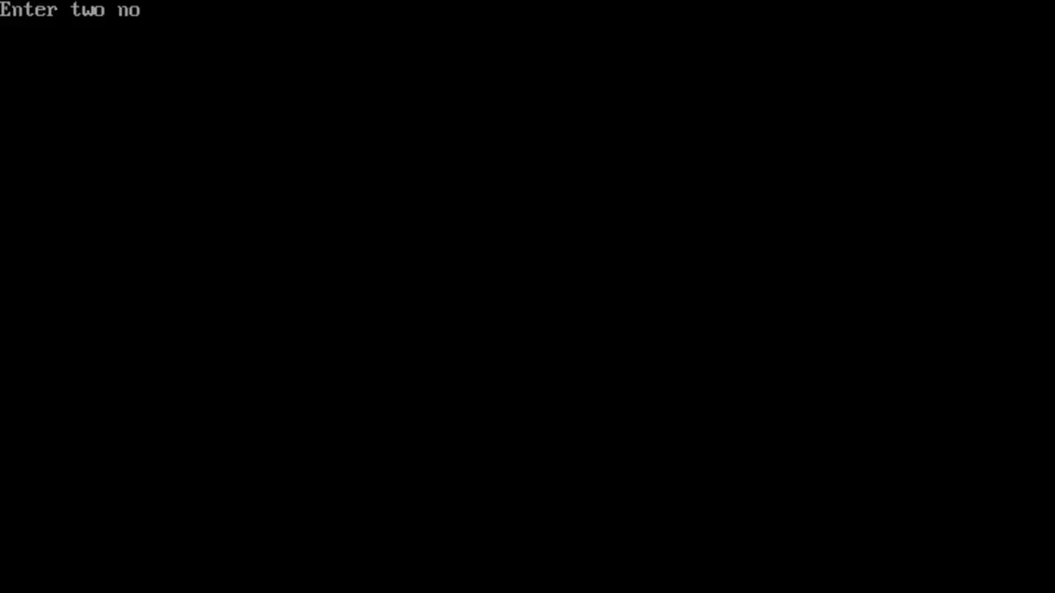
pyautogui.write('10')
pyautogui.write('20')
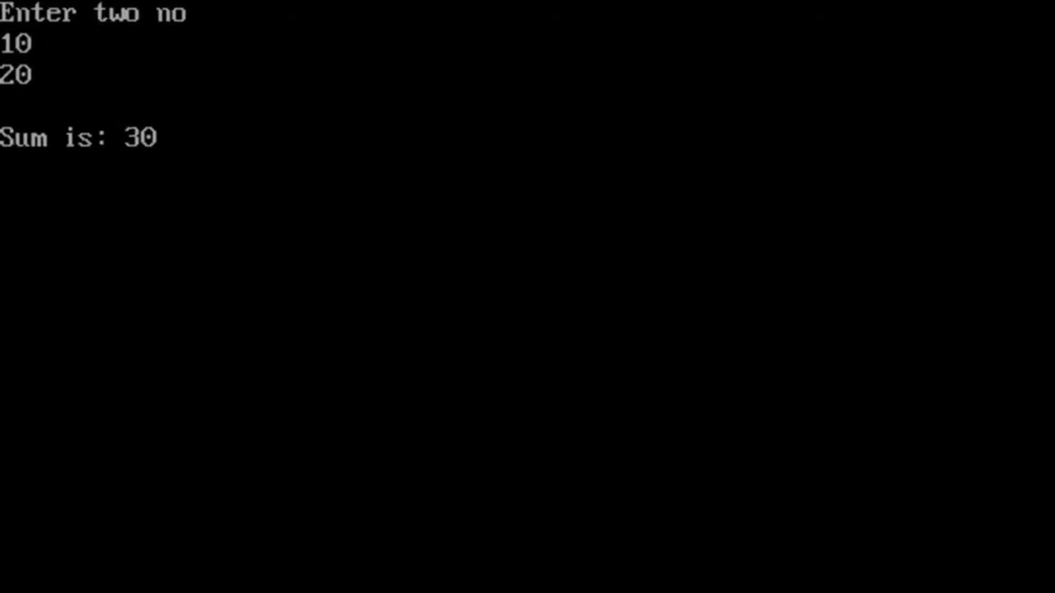
pyautogui.click(527, 16)
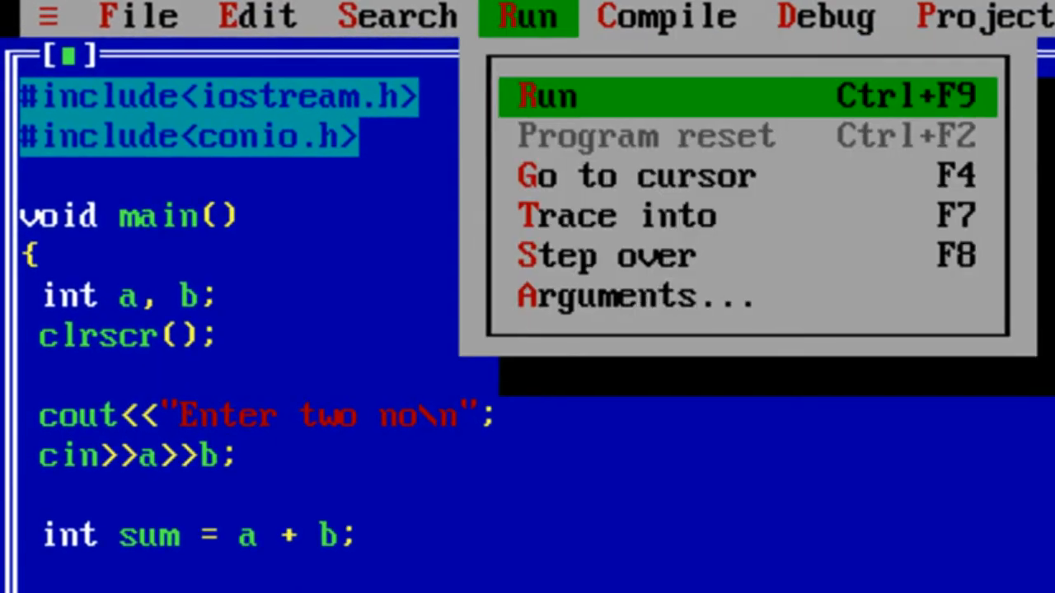
pyautogui.click(546, 95)
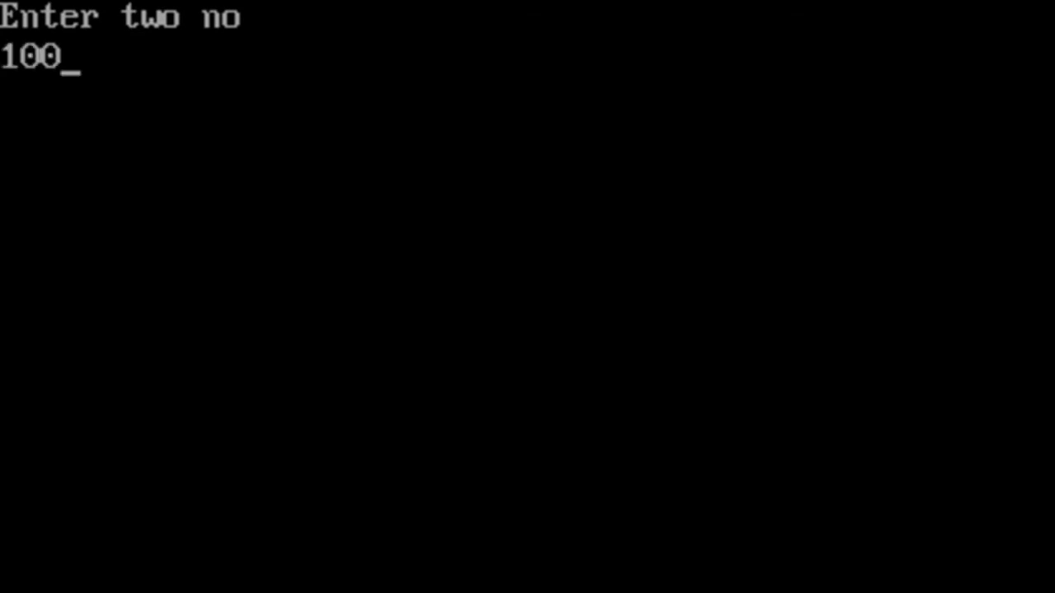
pyautogui.write('200')
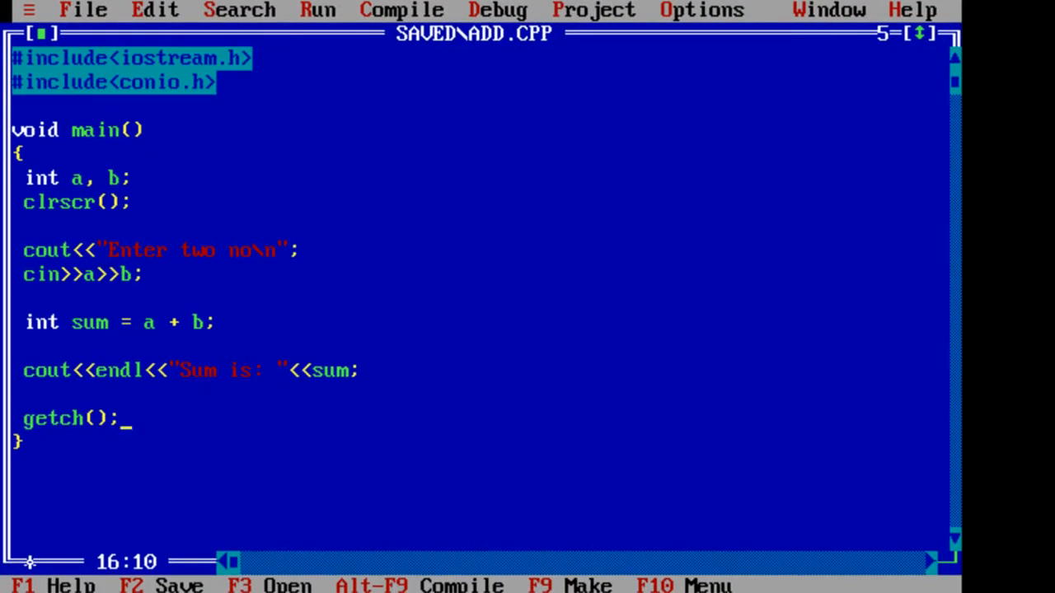
# - Open the File menu to save ADD.CPP
pyautogui.click(83, 10)
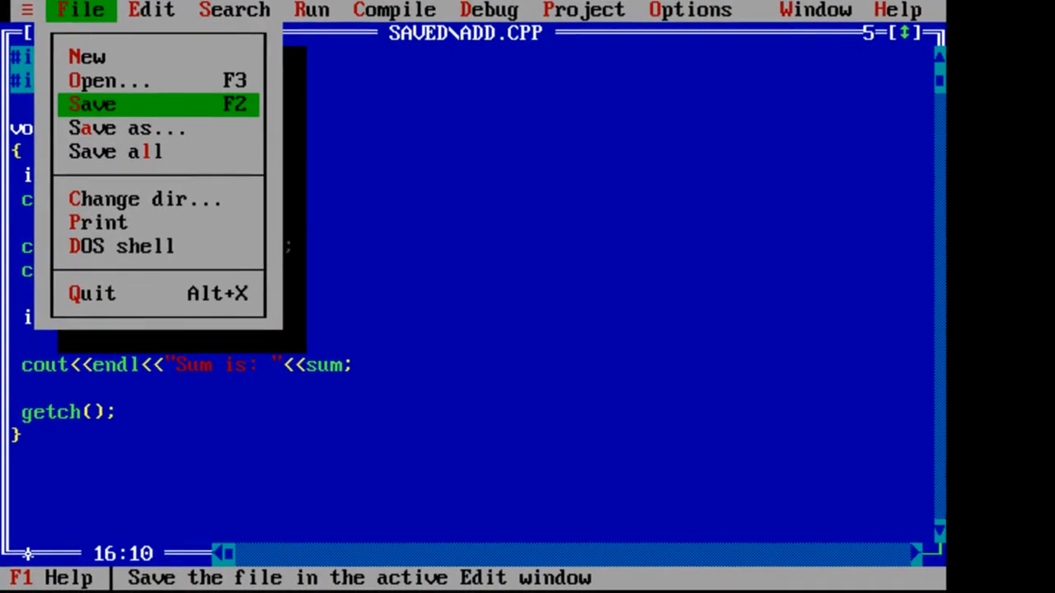